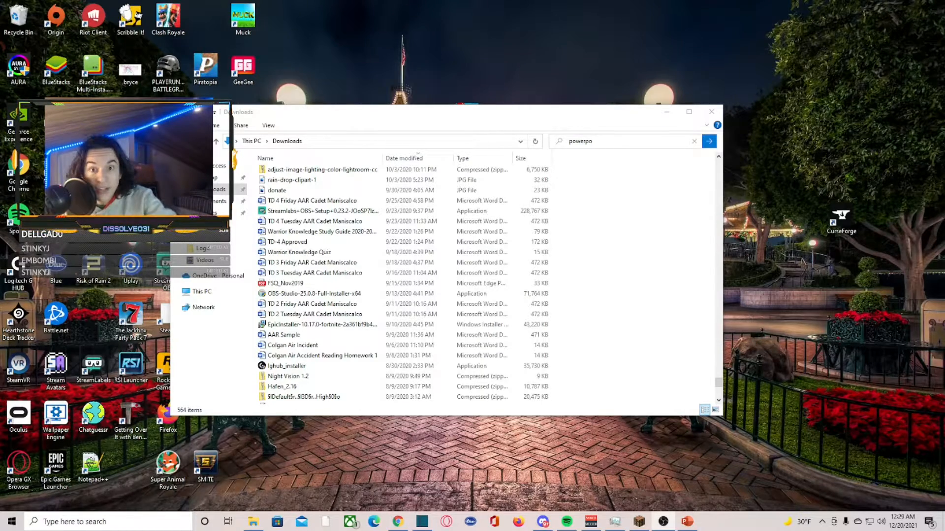
mouse_move(700, 69)
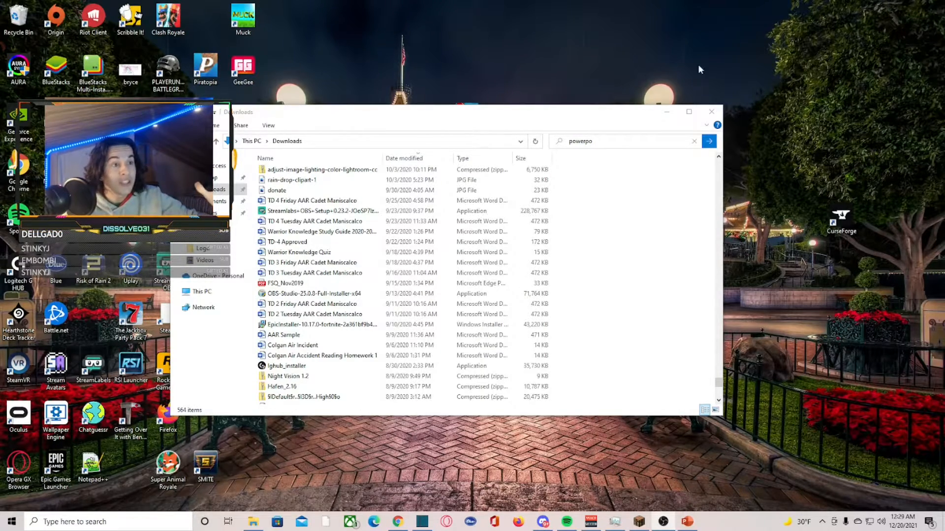